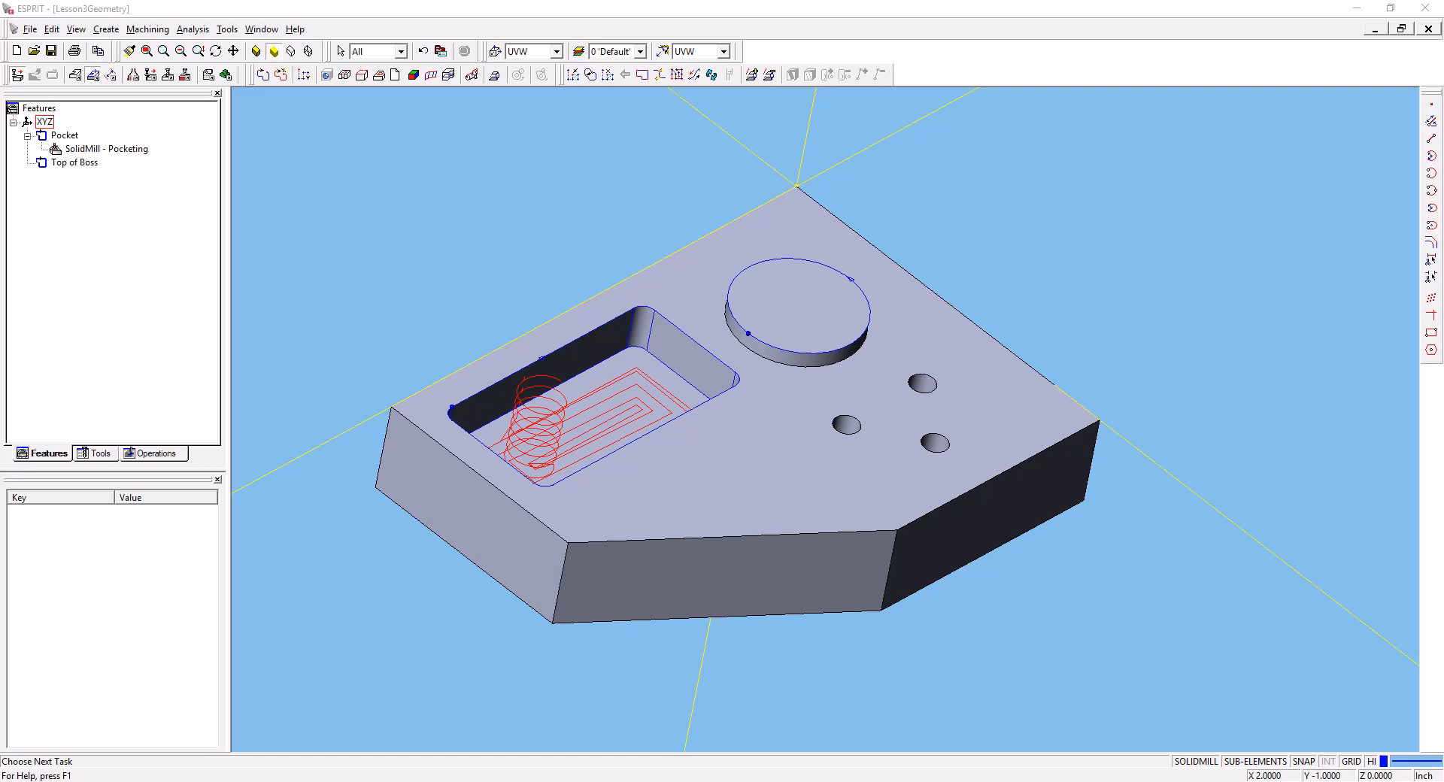
mouse_move(1032, 186)
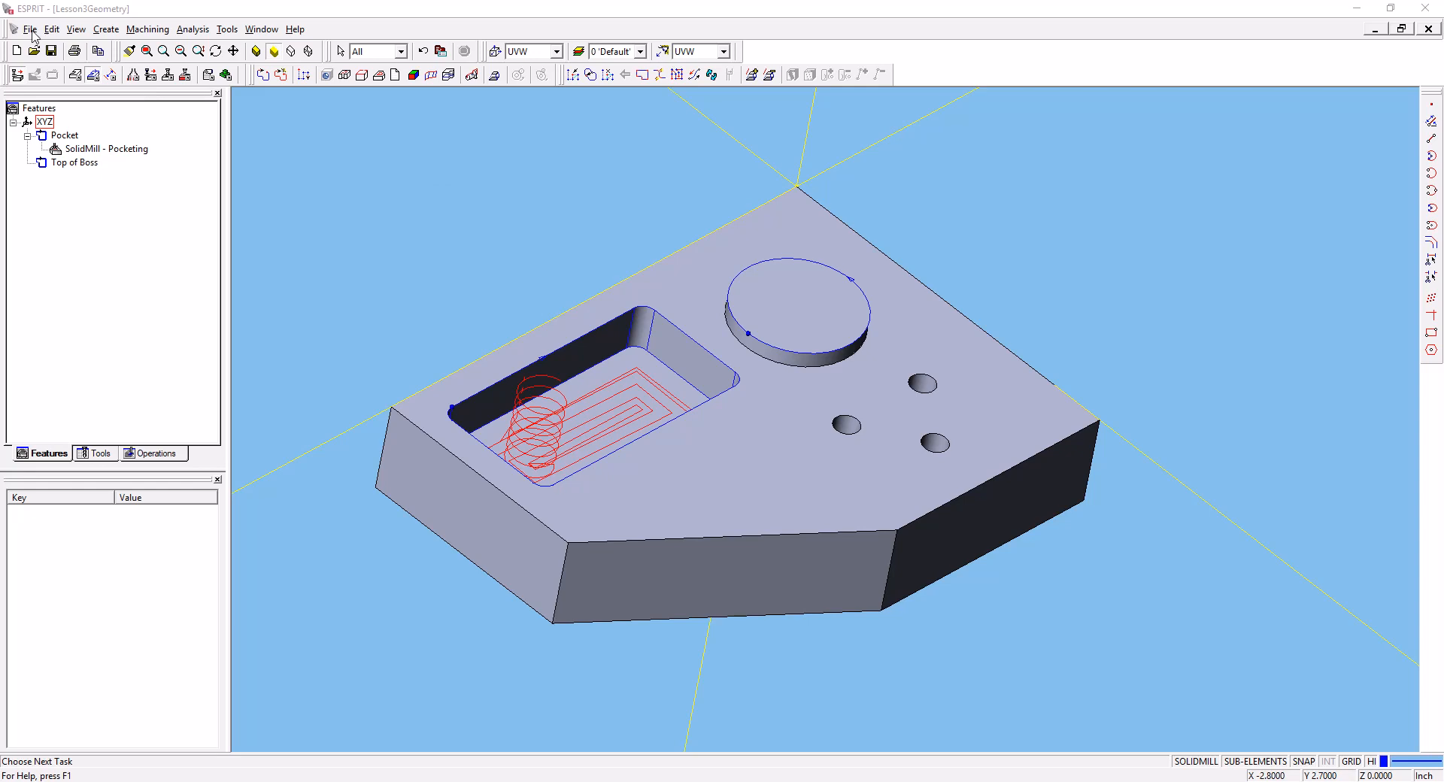
mouse_move(301, 151)
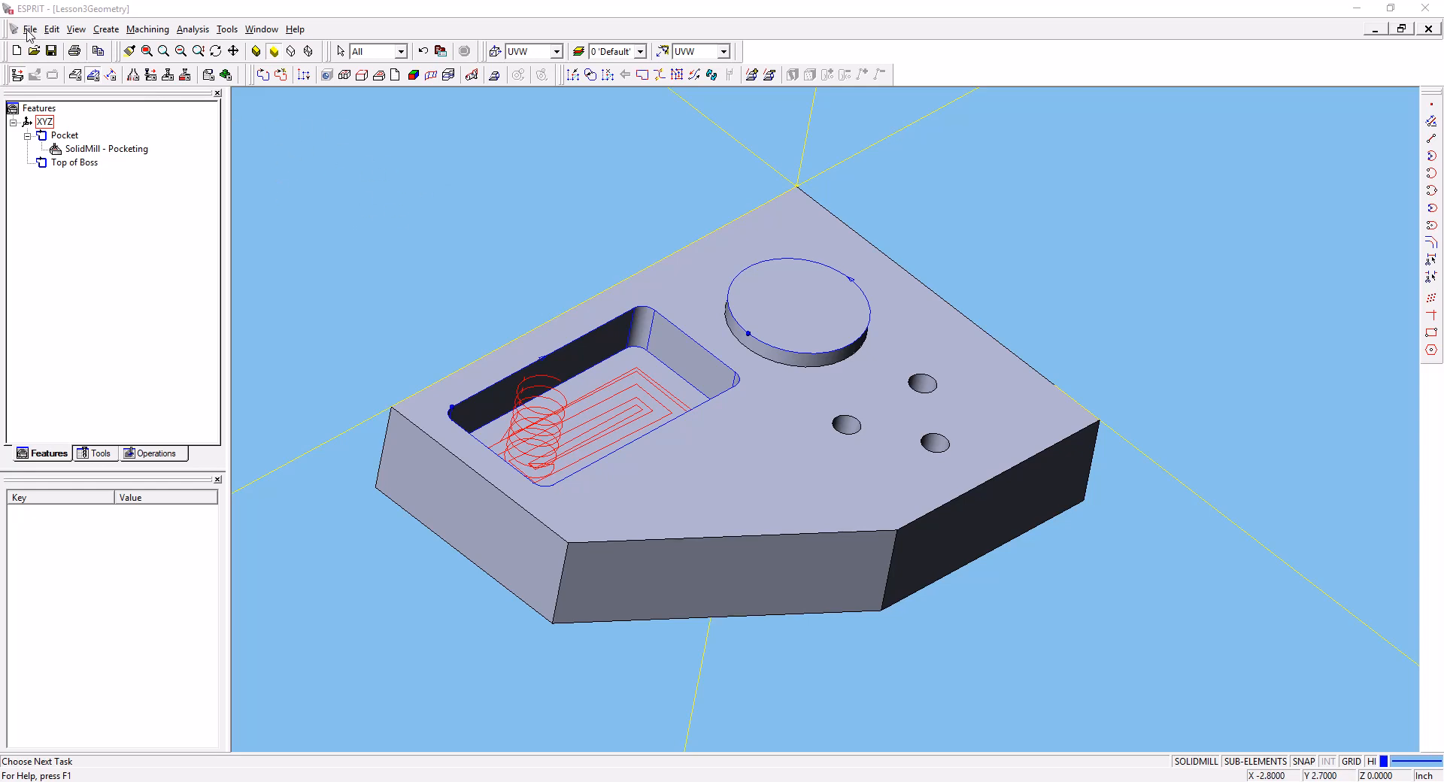
Start a Save As for the Lesson3Geometry part from the File menu
left_click(29, 28)
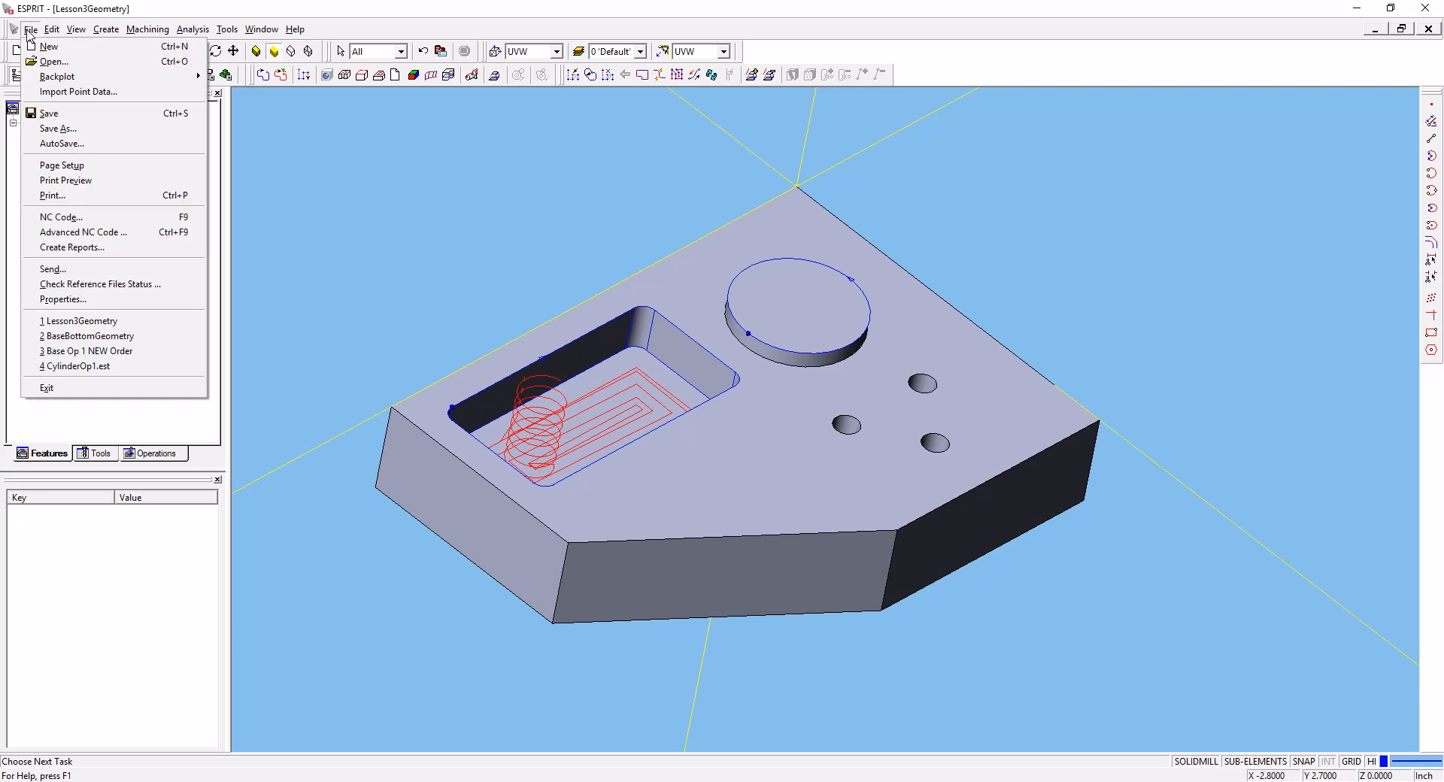
mouse_move(49, 112)
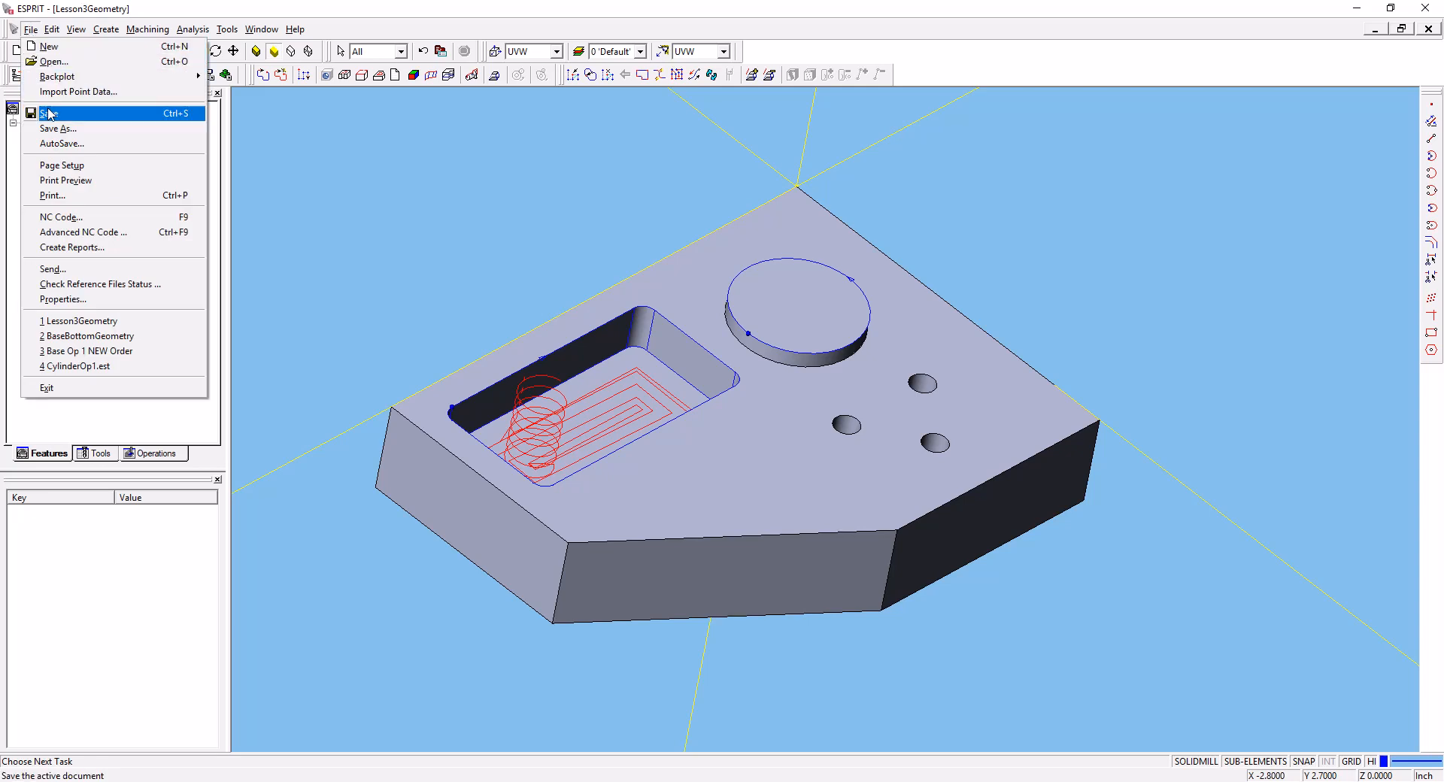
mouse_move(57, 128)
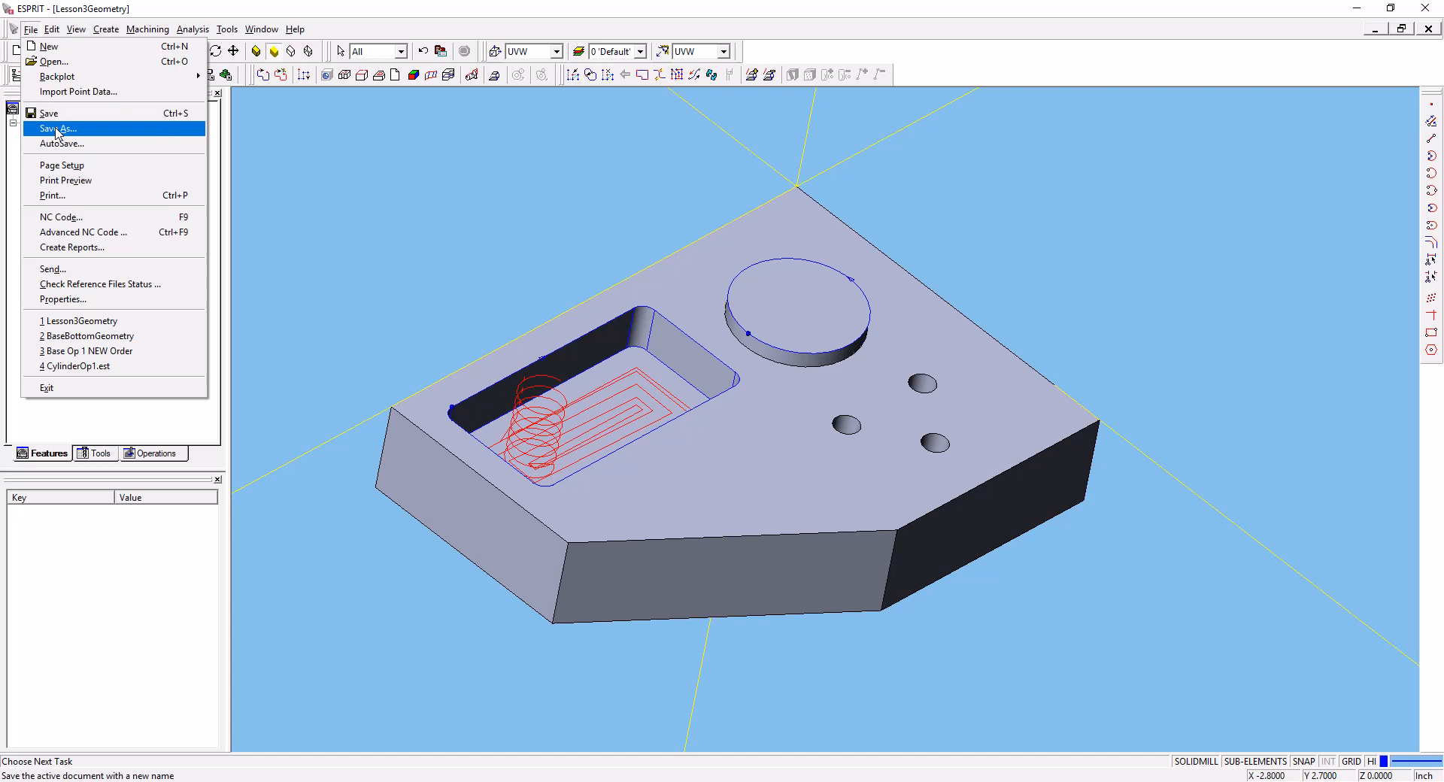
left_click(57, 128)
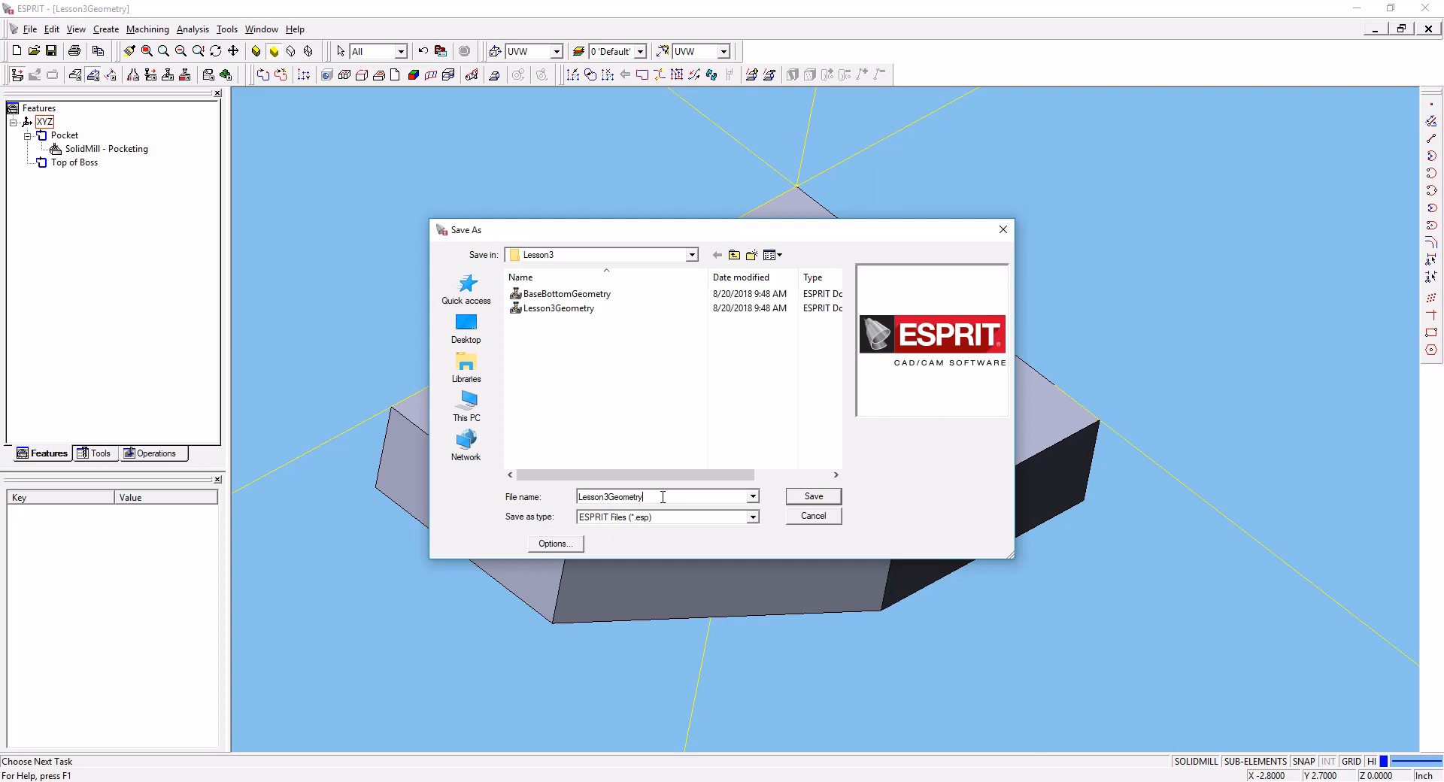
Append '-Toby' to the file name and save as Lesson3Geometry-Toby
type("-Toby")
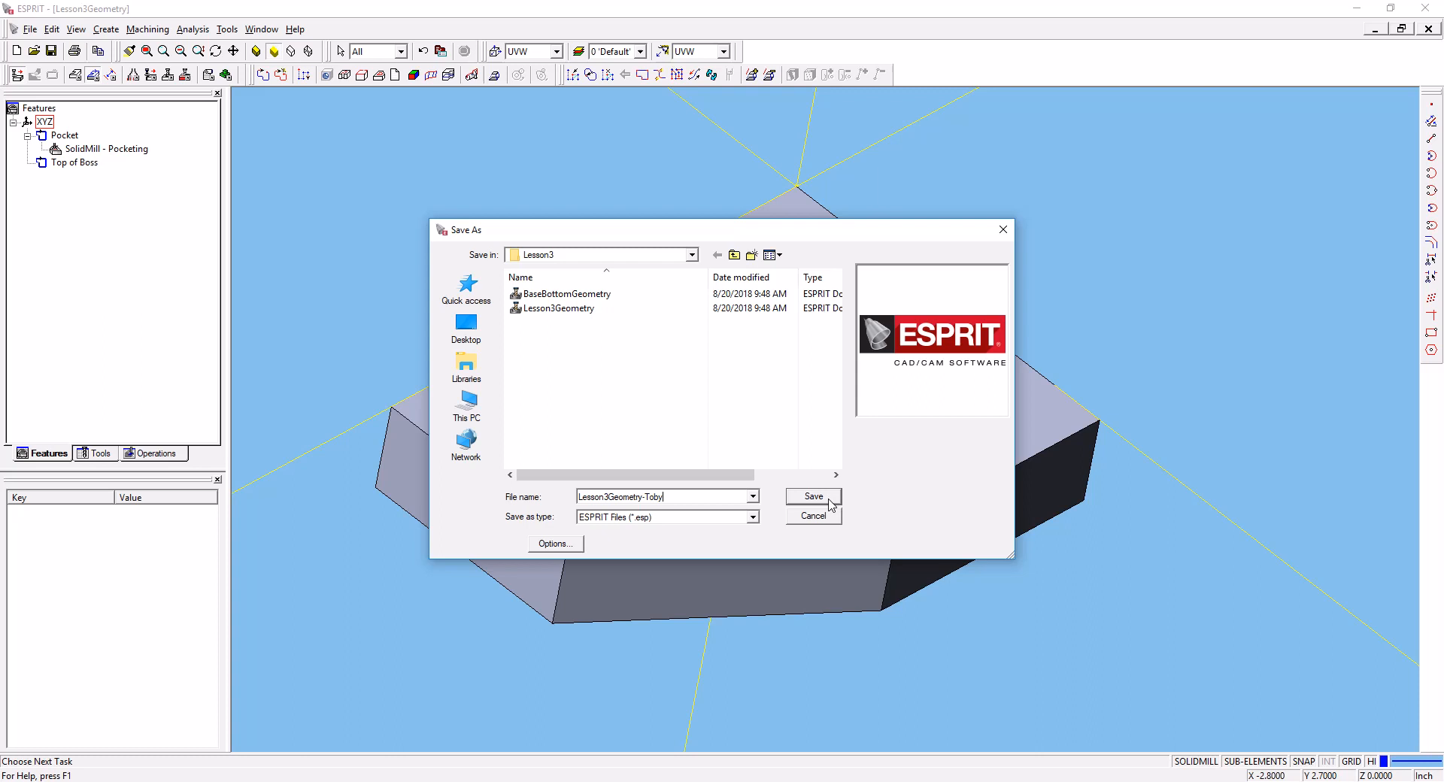
left_click(813, 496)
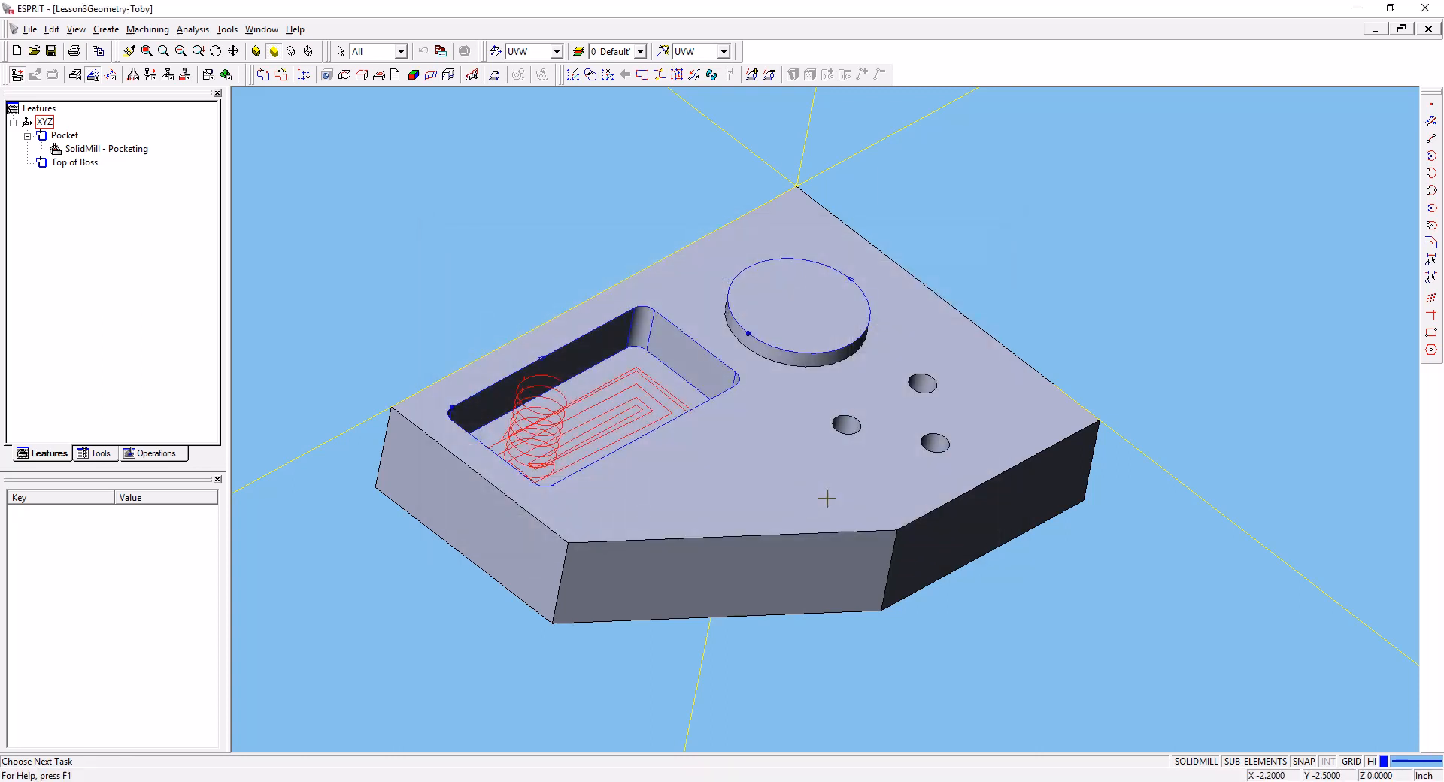